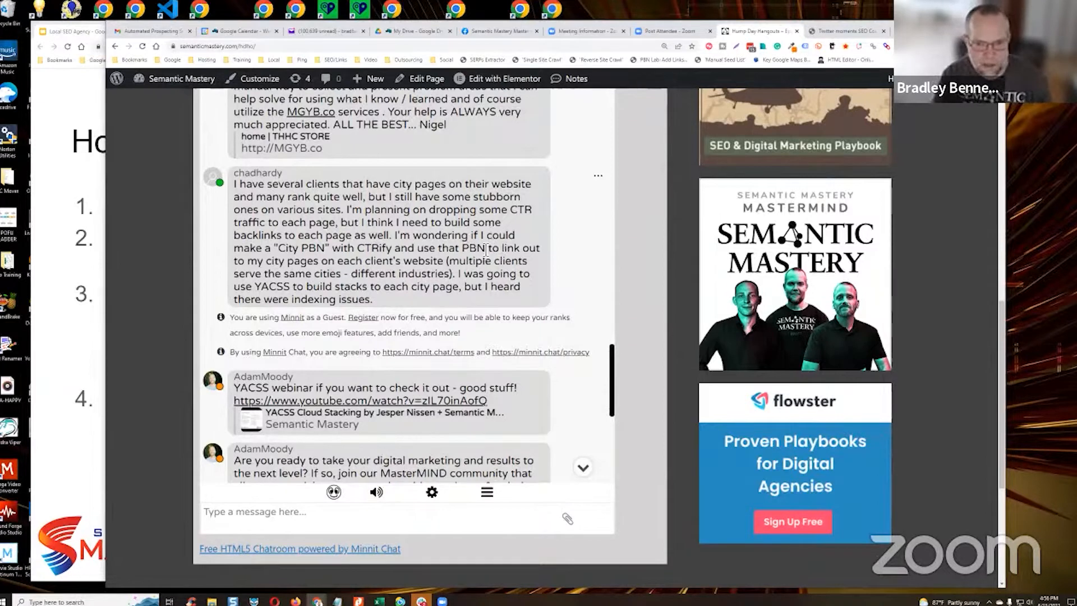
{"action": "mouse_move", "coordinate": [417, 244]}
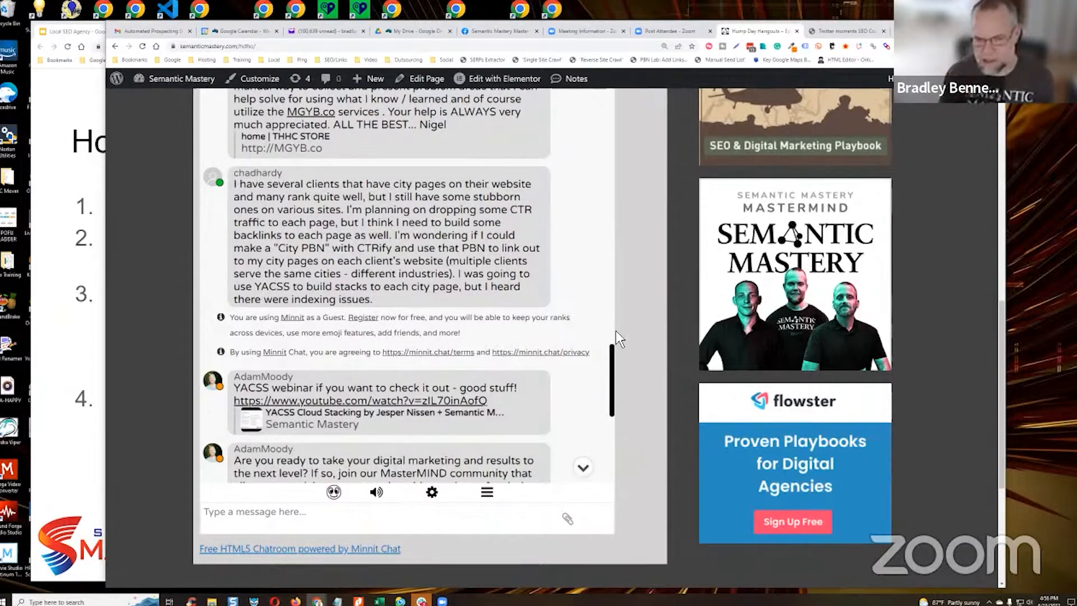
{"action": "mouse_move", "coordinate": [749, 521]}
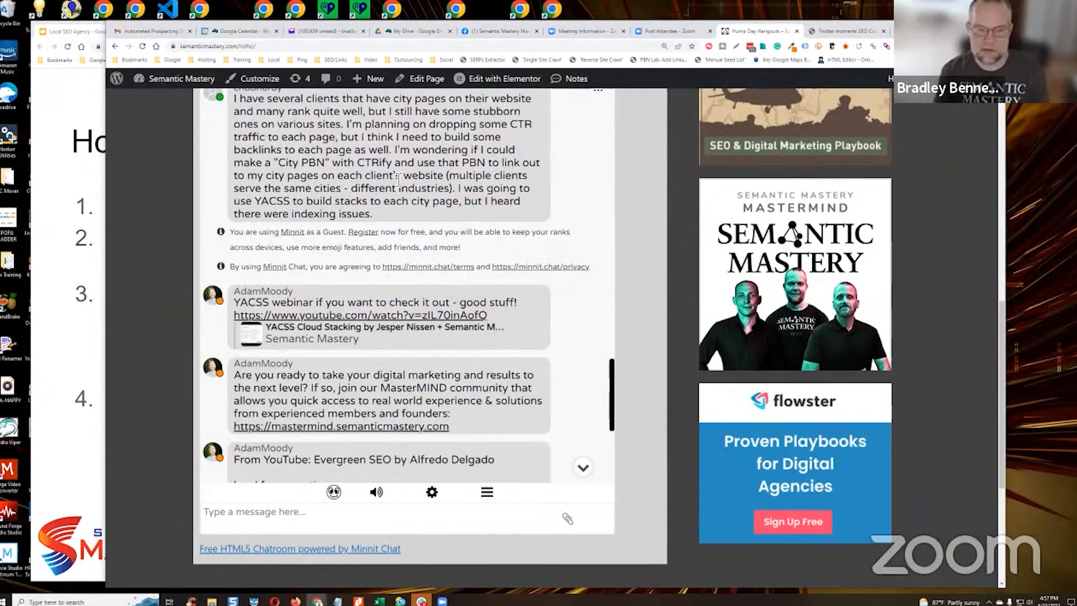
{"action": "scroll", "scroll_direction": "down", "scroll_amount": 3}
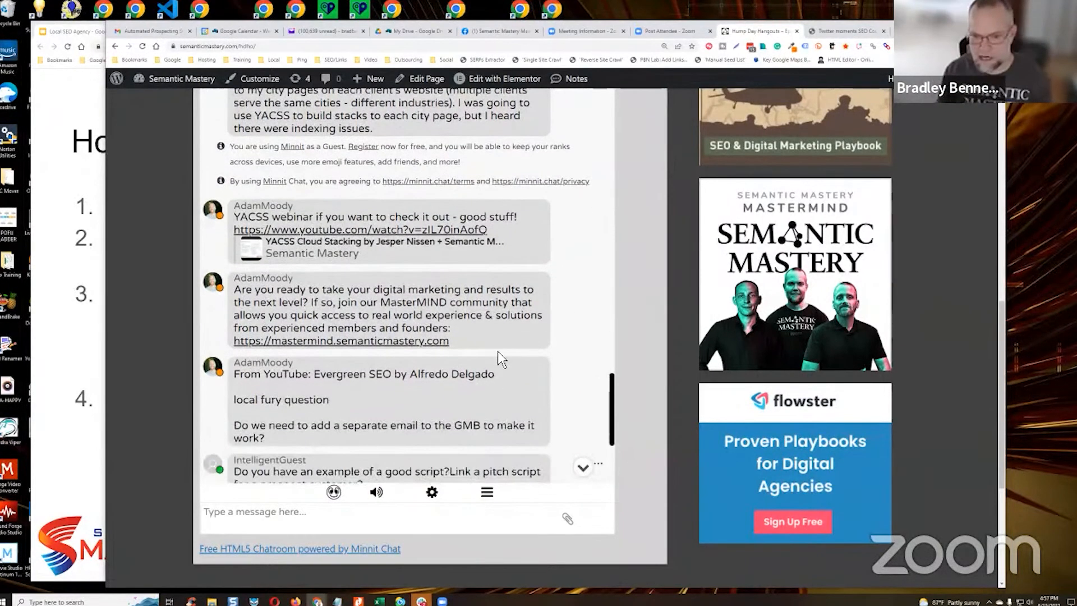
{"action": "scroll", "scroll_direction": "down", "scroll_amount": 3}
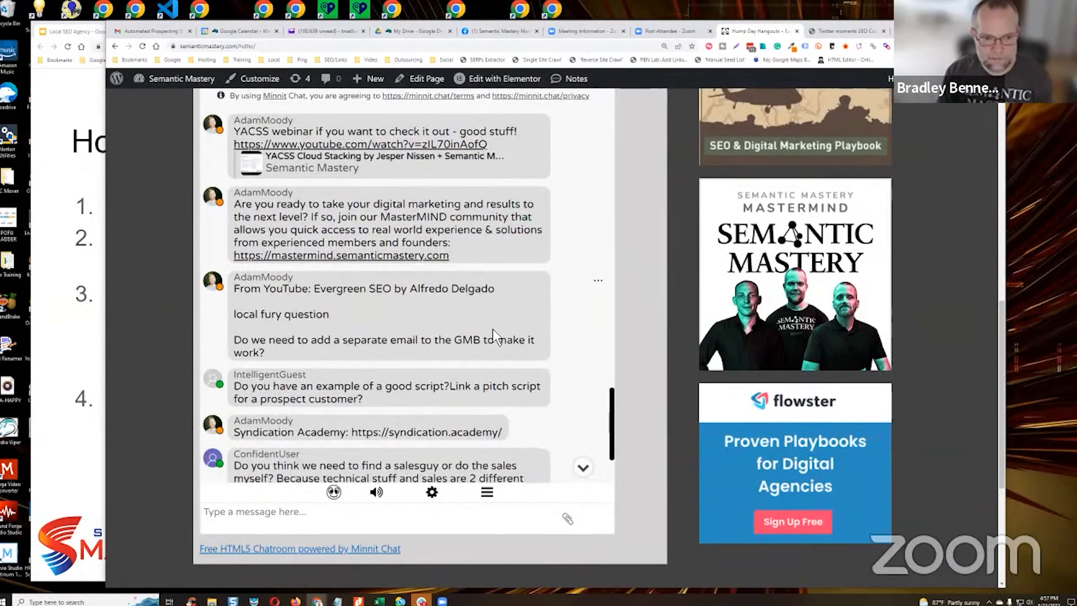